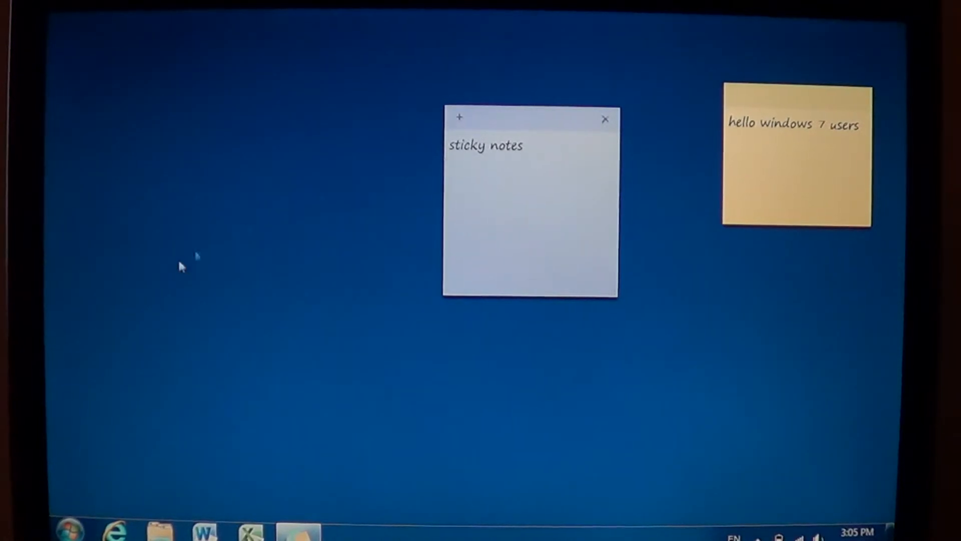
Step: Delete the 'sticky notes' note and the 'hello windows 7 users' note
click(73, 528)
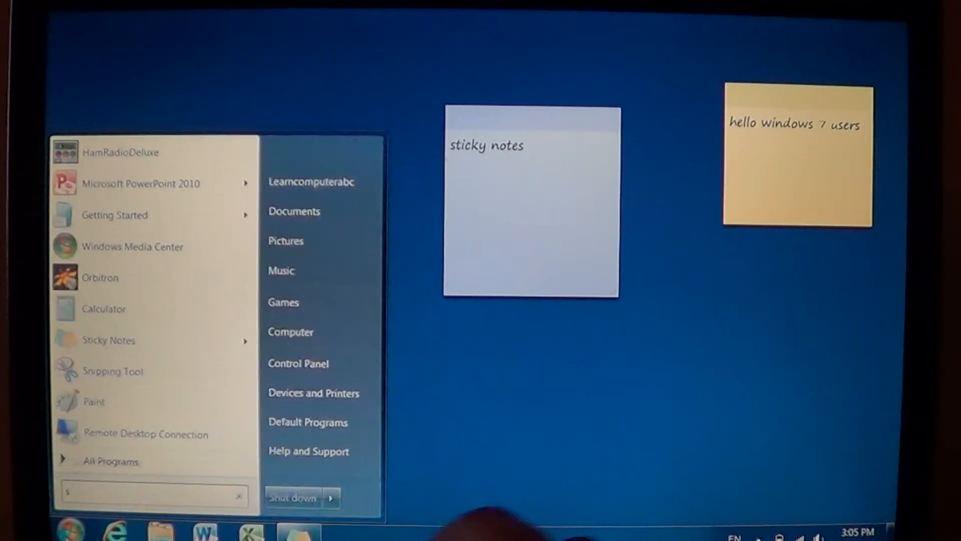
text(sti)
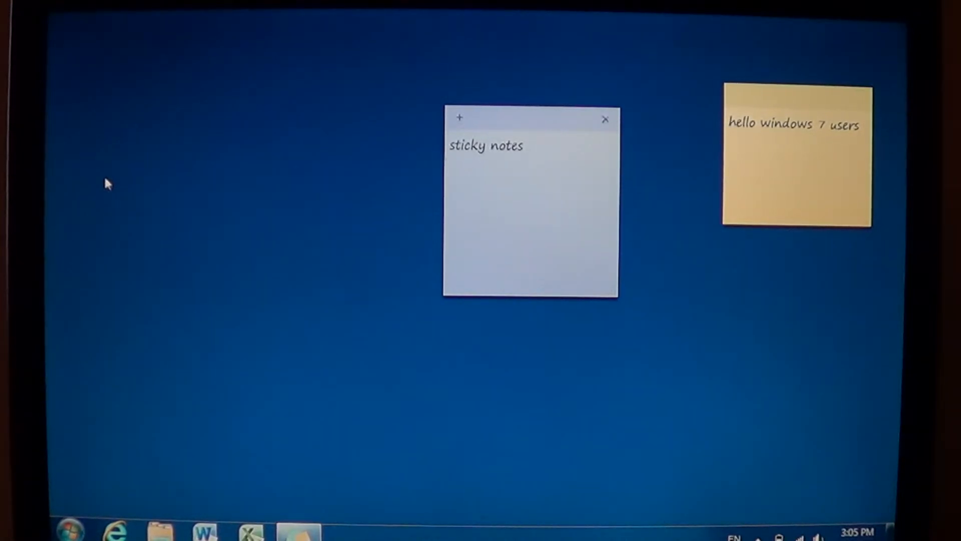
mouse_move(574, 119)
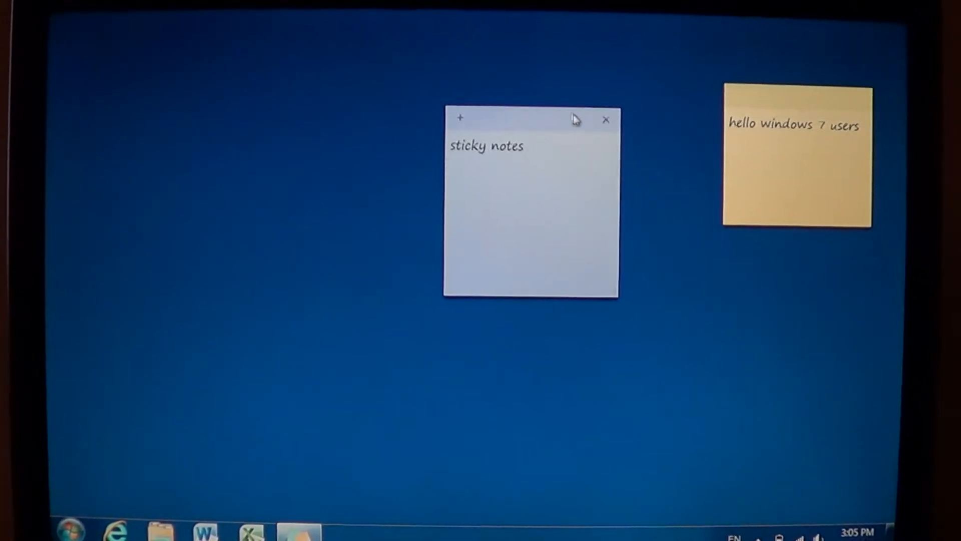
click(606, 120)
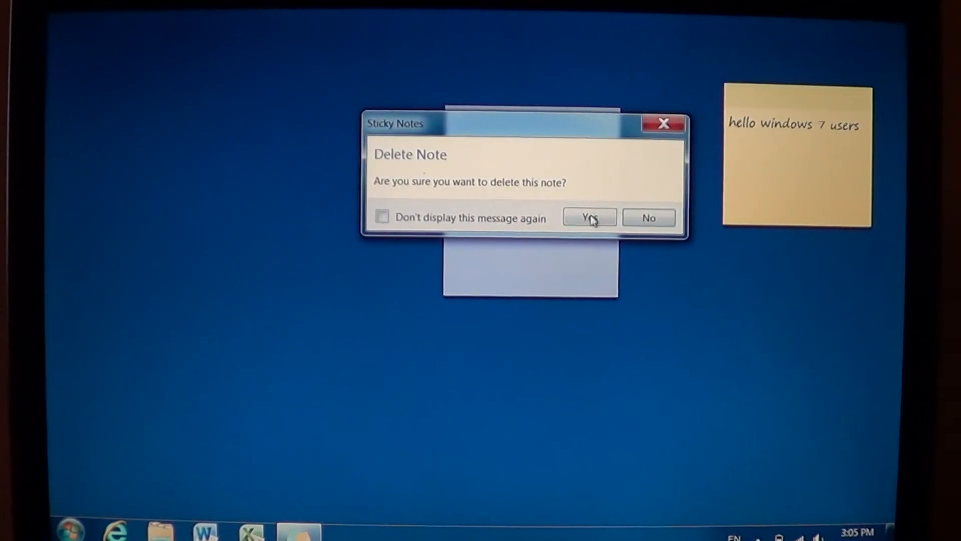
click(589, 217)
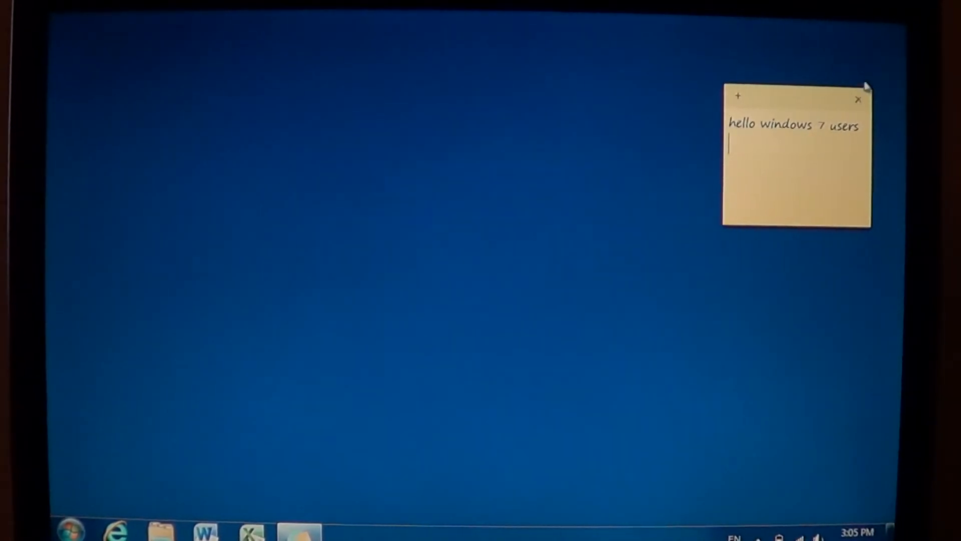
click(858, 98)
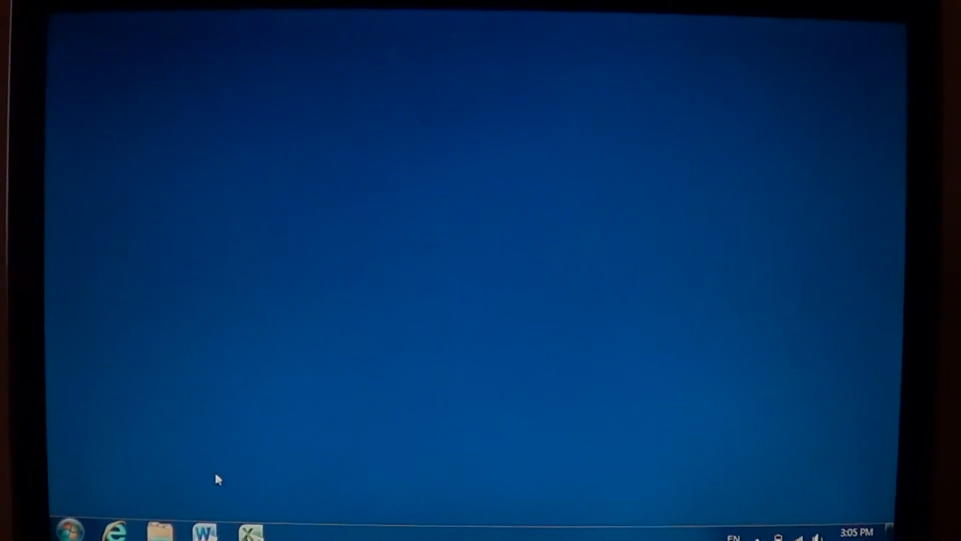
Step: Search 'stid' from the Start menu and launch Sticky Notes
click(73, 529)
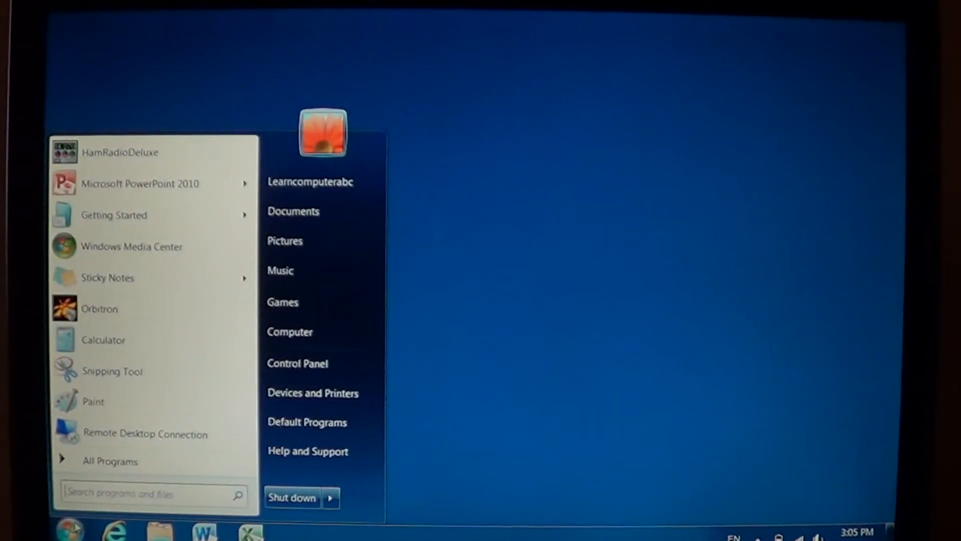
text(stid)
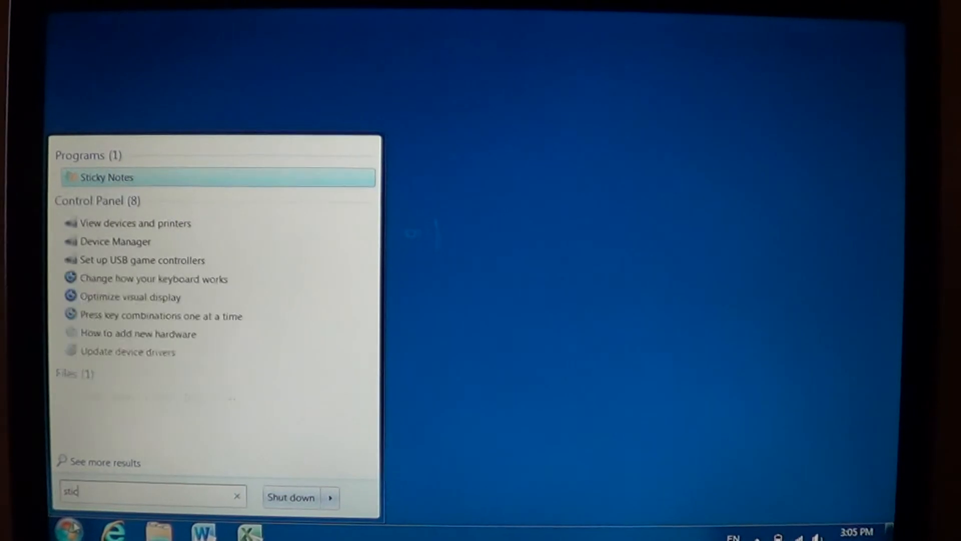
click(100, 178)
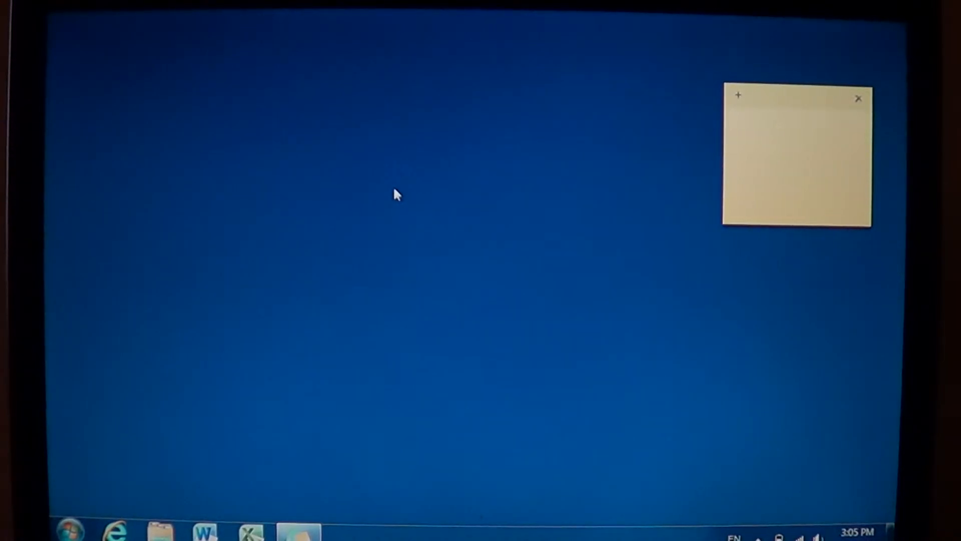
Step: Type 'hello youtube users' into the new blank note
text(h)
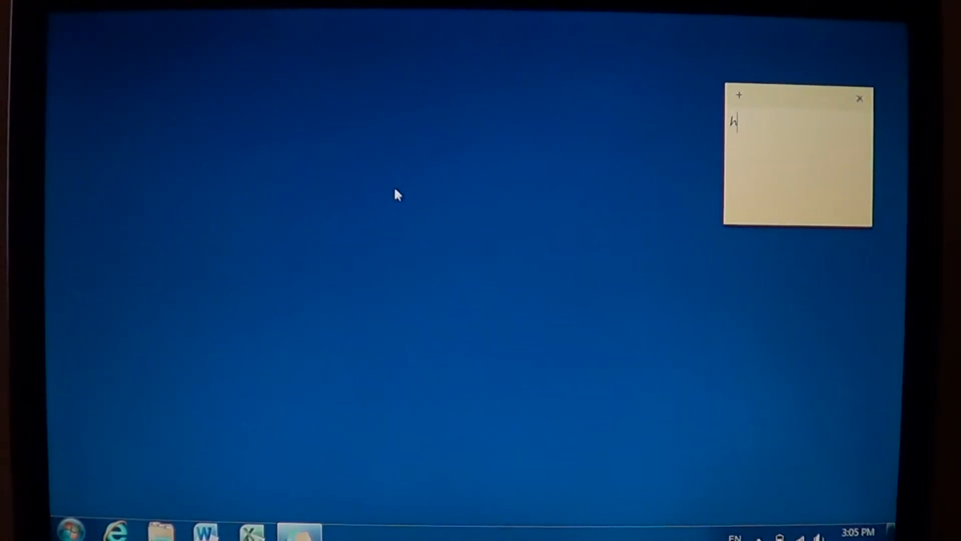
text(ello youtube users)
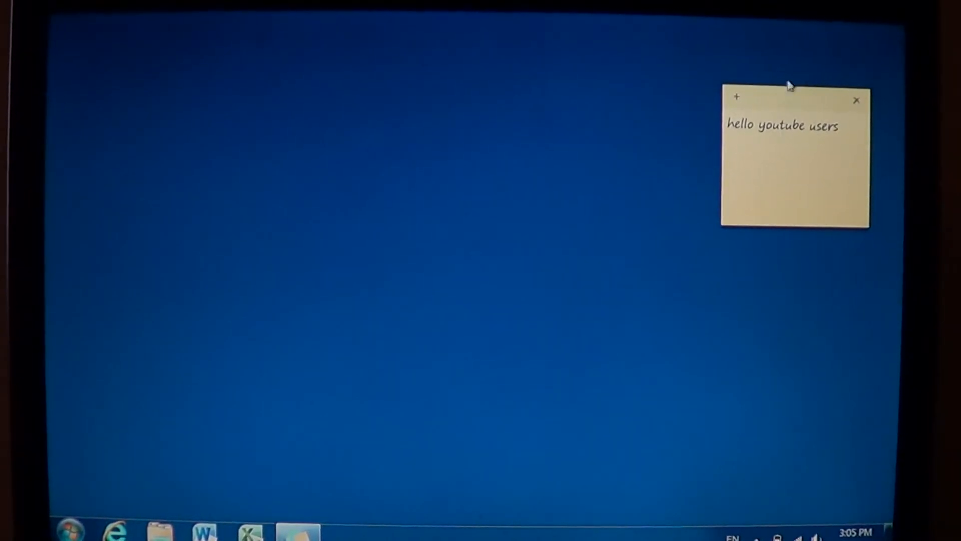
Step: Drag the 'hello youtube users' note to the centre and resize it to a short, wide rectangle
drag(791, 101, 435, 151)
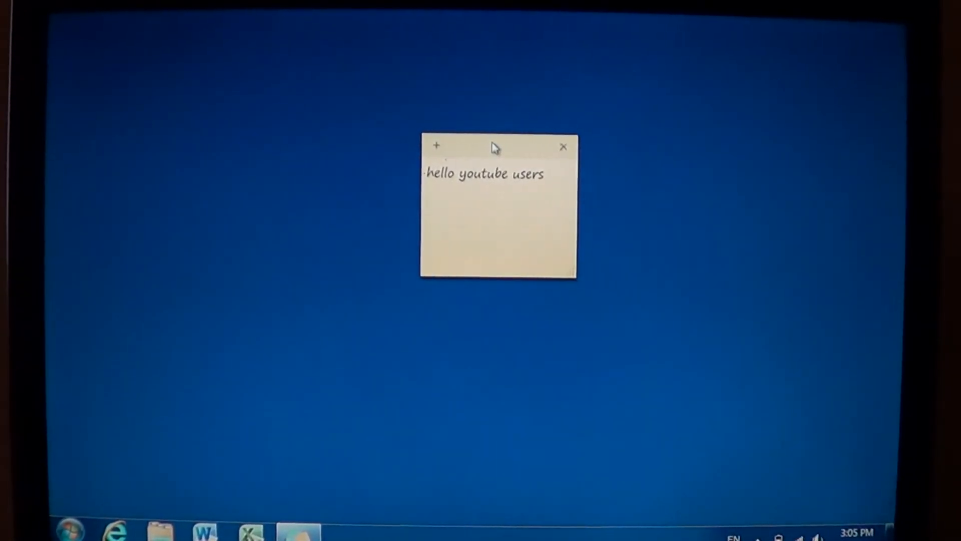
mouse_move(588, 294)
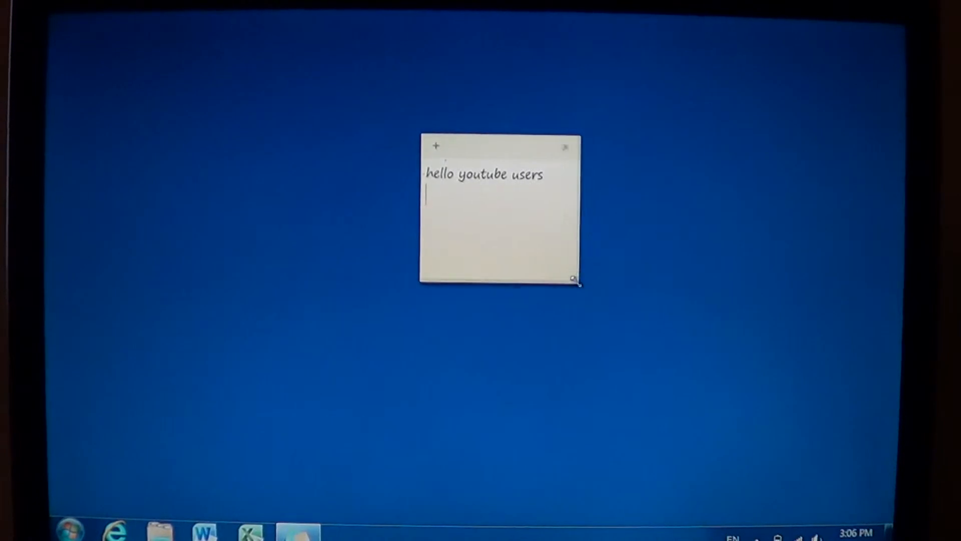
drag(574, 279, 655, 395)
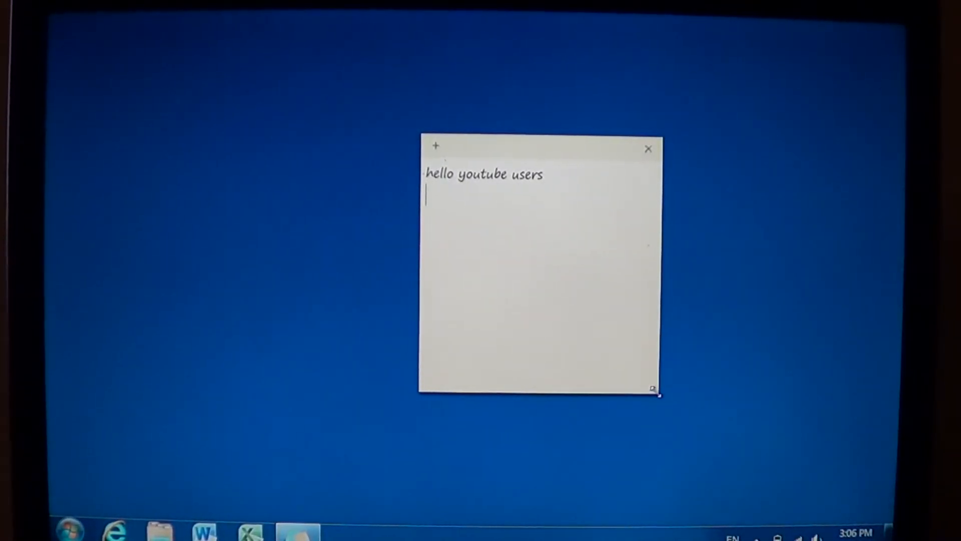
drag(656, 394, 574, 236)
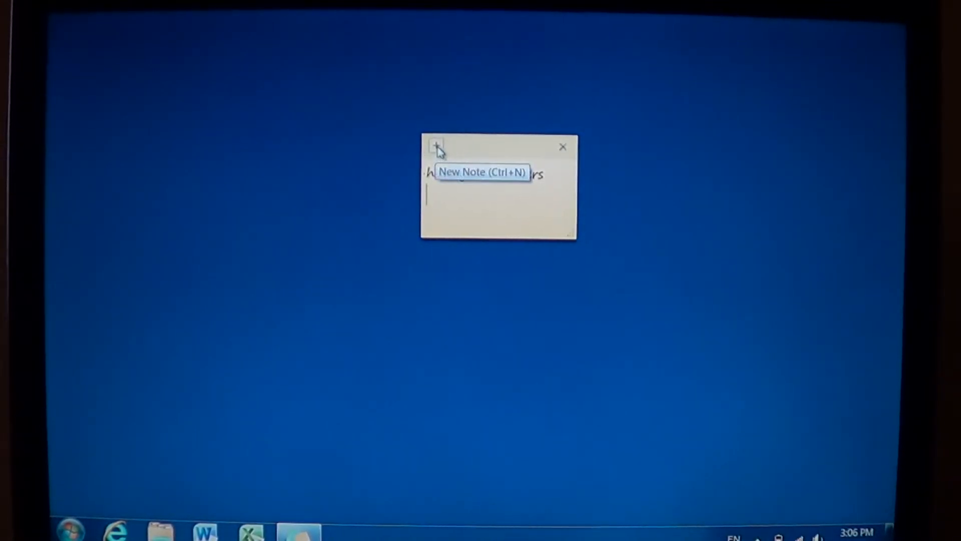
Step: Create a new note reading 'news notes' with 'whetever !' below it
click(433, 146)
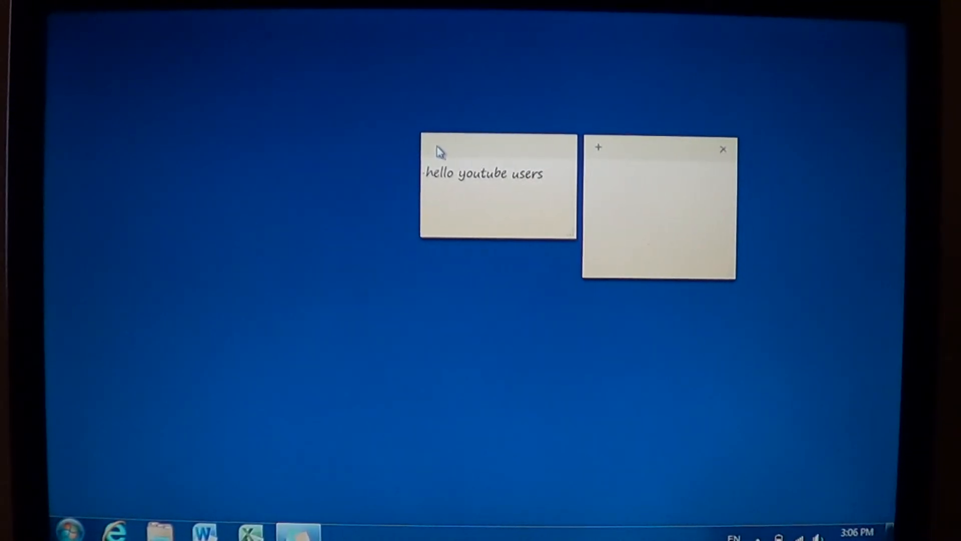
text(news notes)
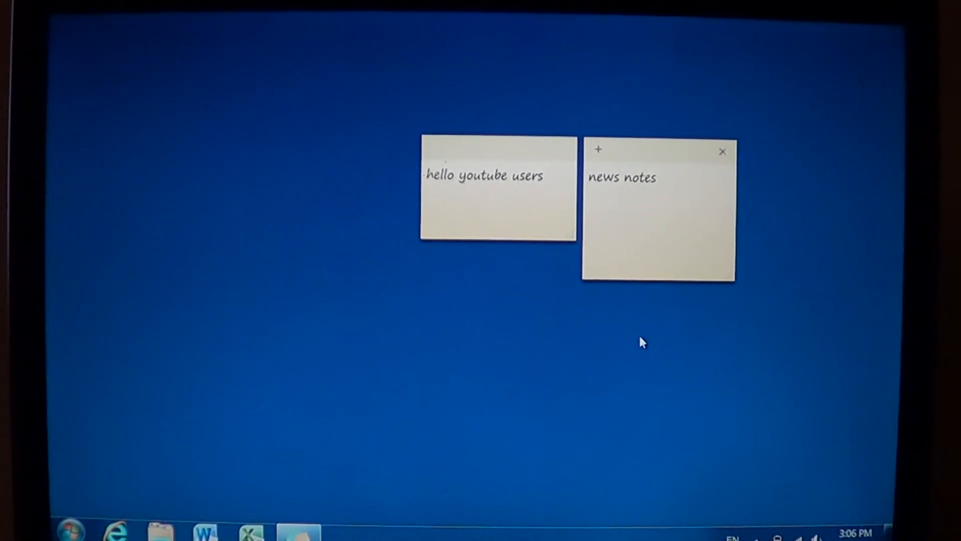
text(whet)
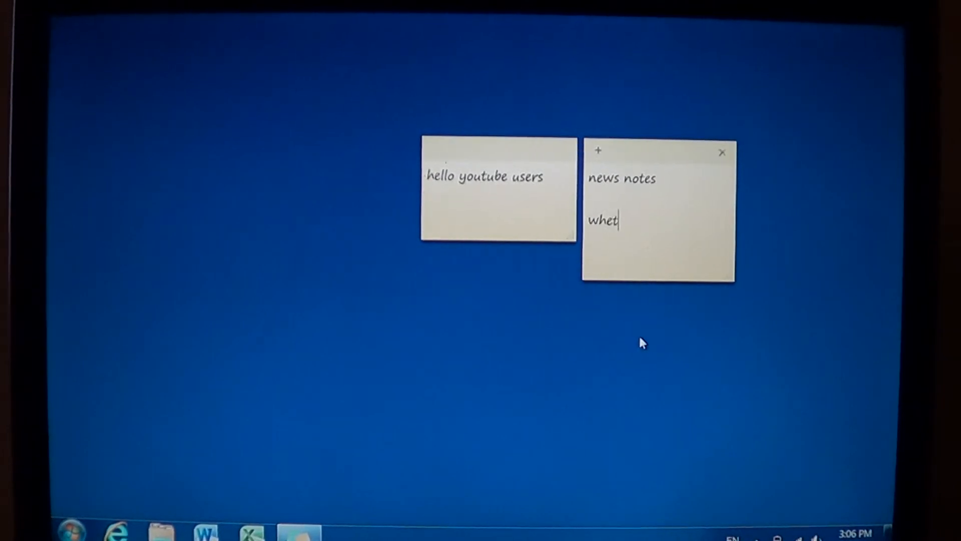
text(ever !)
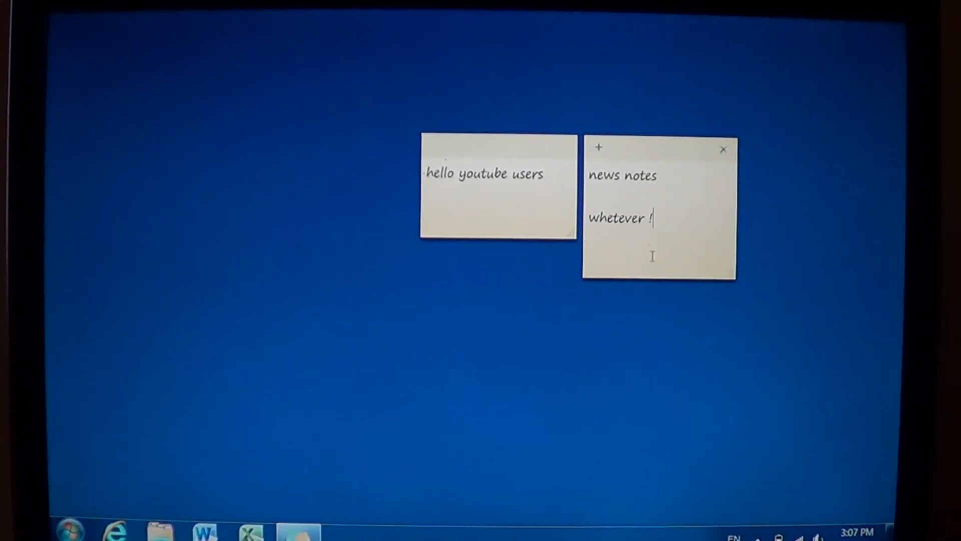
Step: Color the 'news notes' note green and add a blank green note
right_click(653, 265)
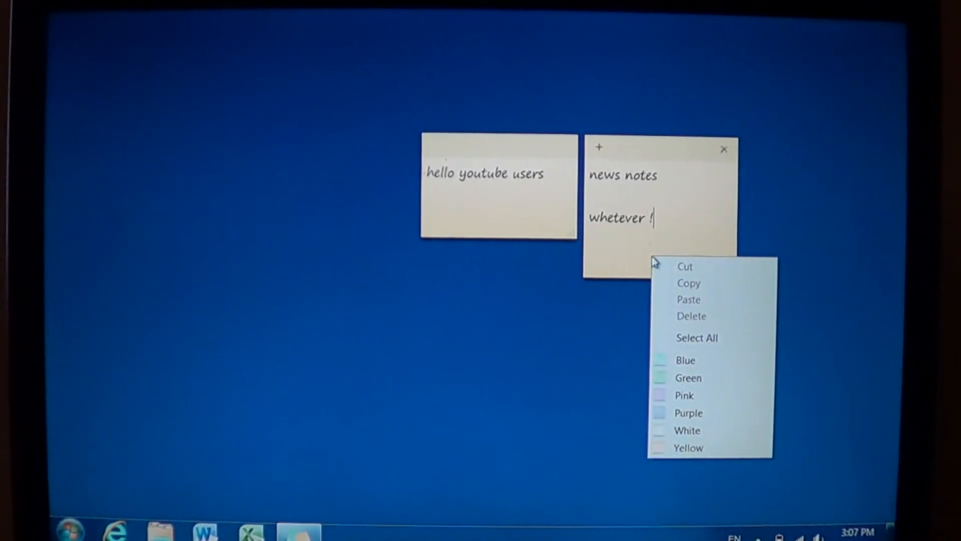
mouse_move(690, 373)
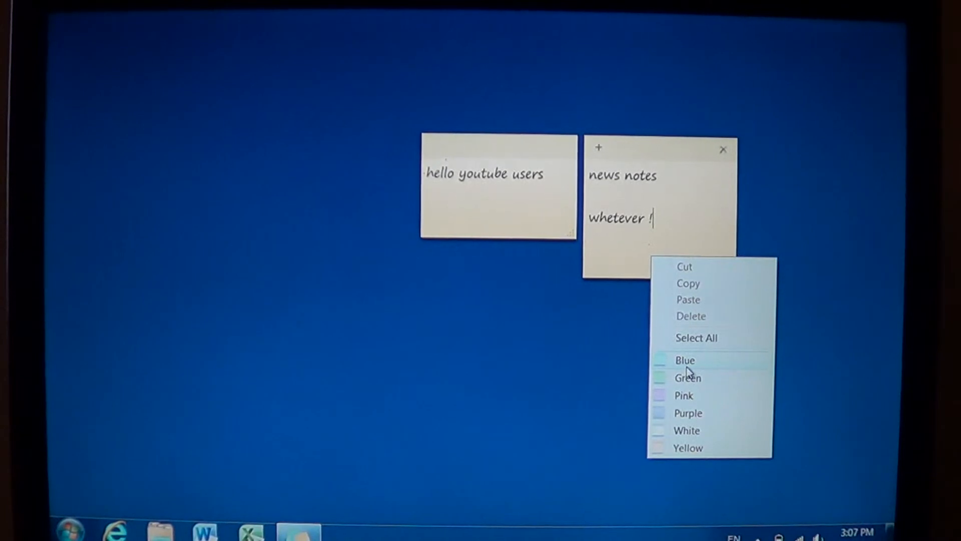
mouse_move(703, 455)
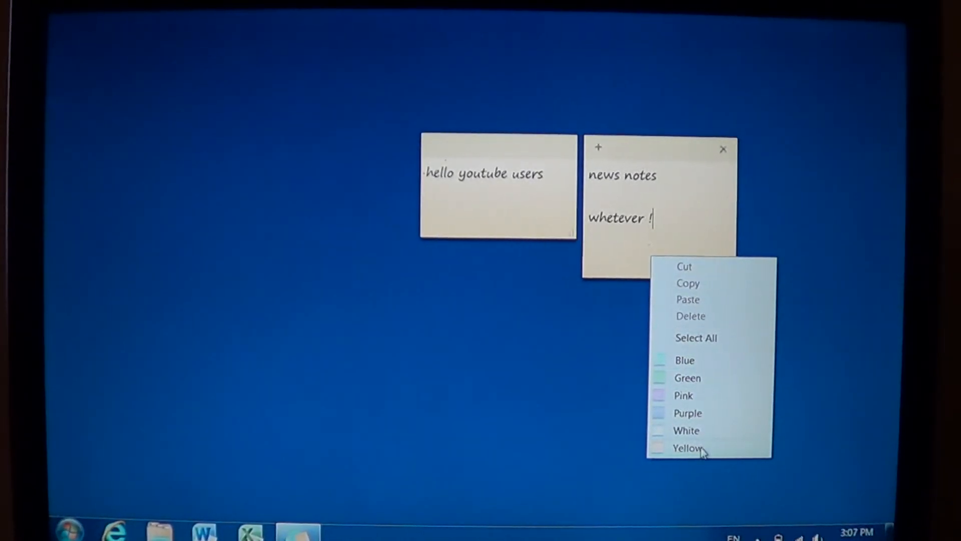
click(691, 447)
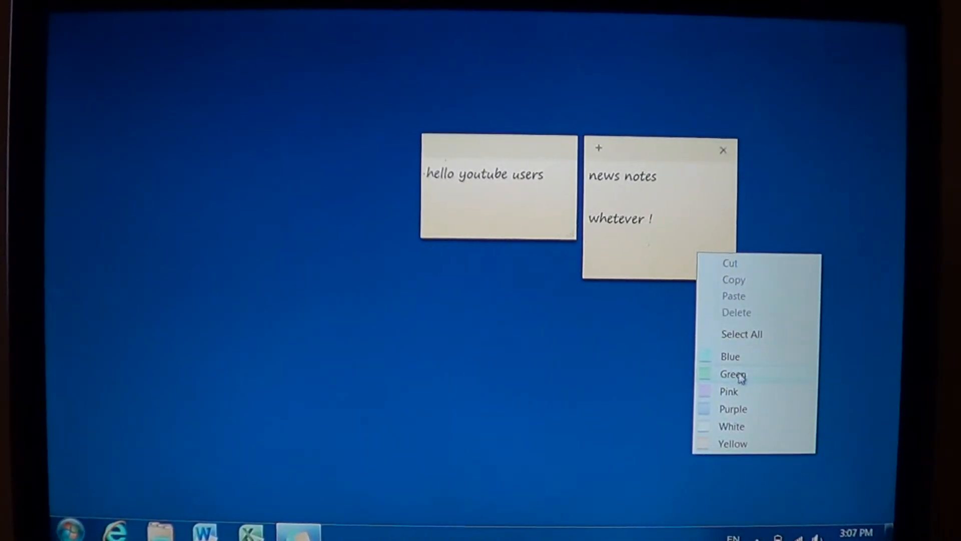
click(733, 374)
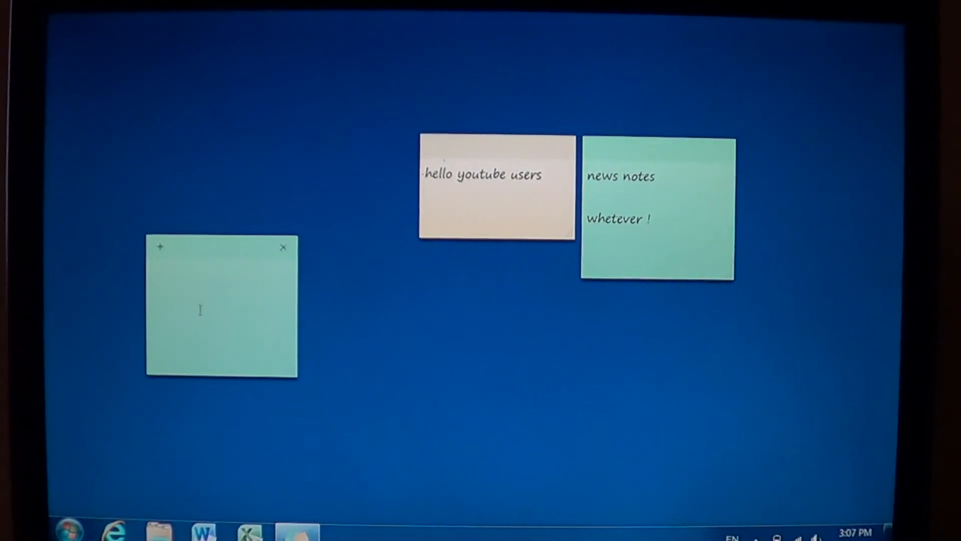
Step: Type 'writes notes' into the blank green note
text(white)
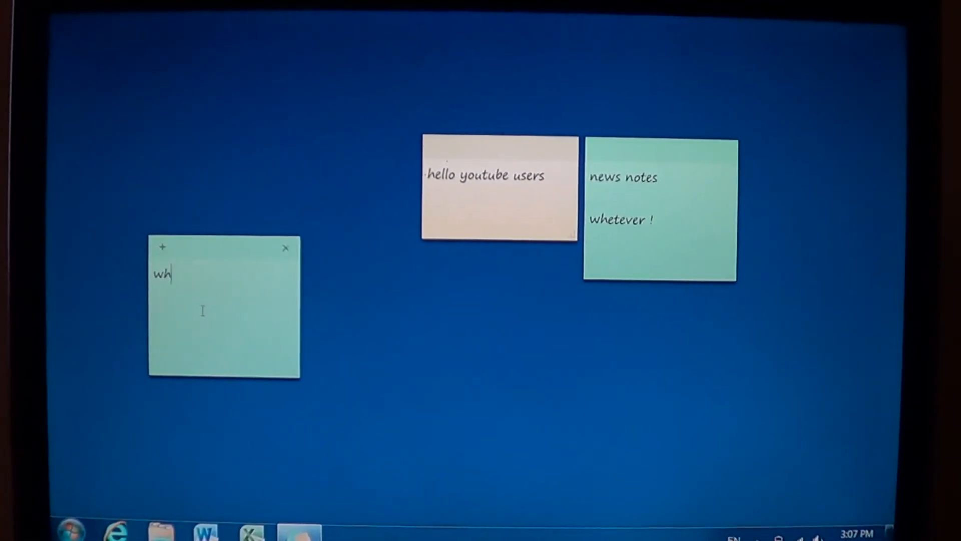
text(writes)
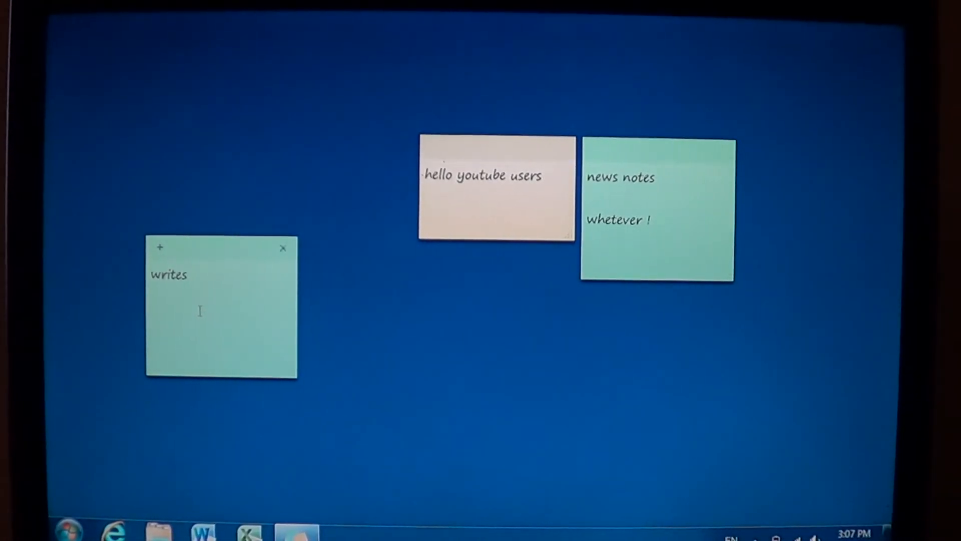
text(notes)
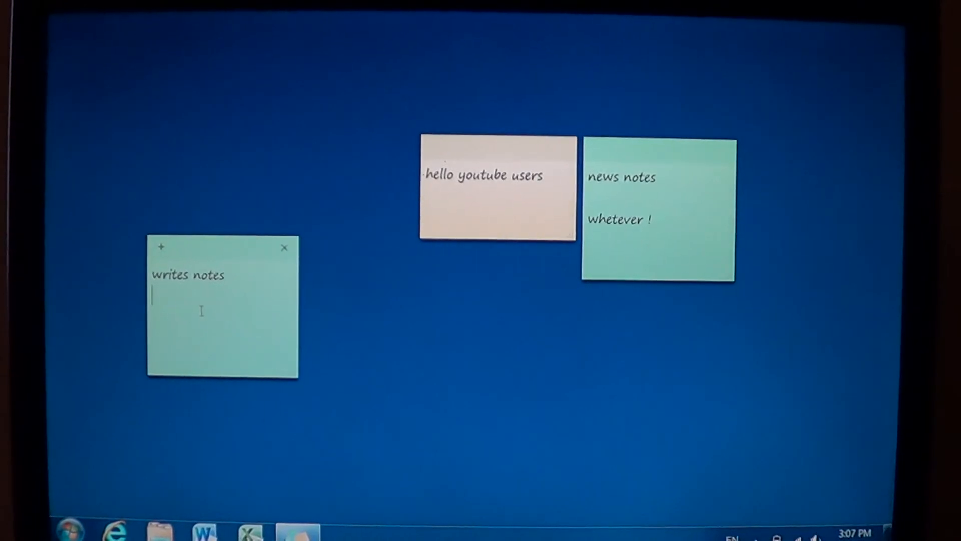
Step: Make the 'writes notes' note pink and start deleting the 'hello youtube users' note
right_click(202, 312)
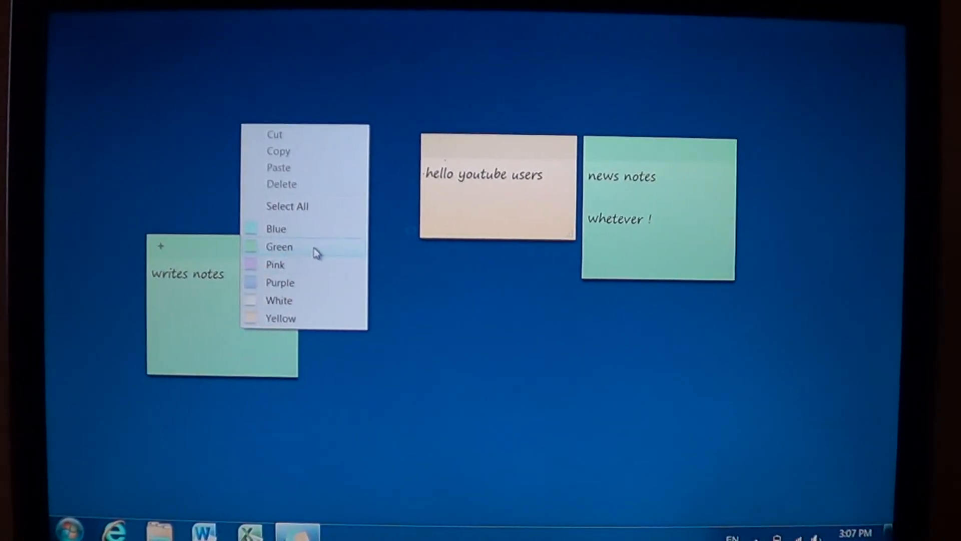
mouse_move(312, 274)
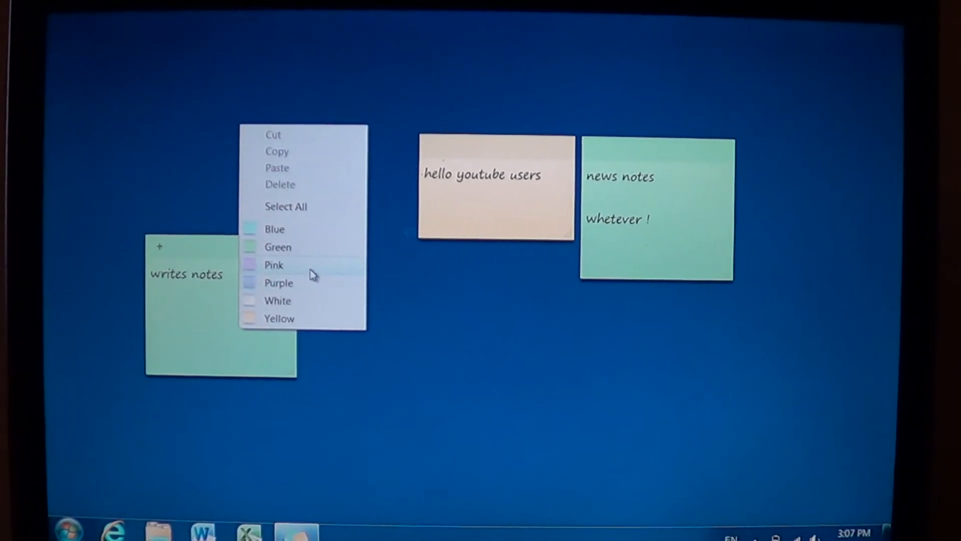
click(278, 282)
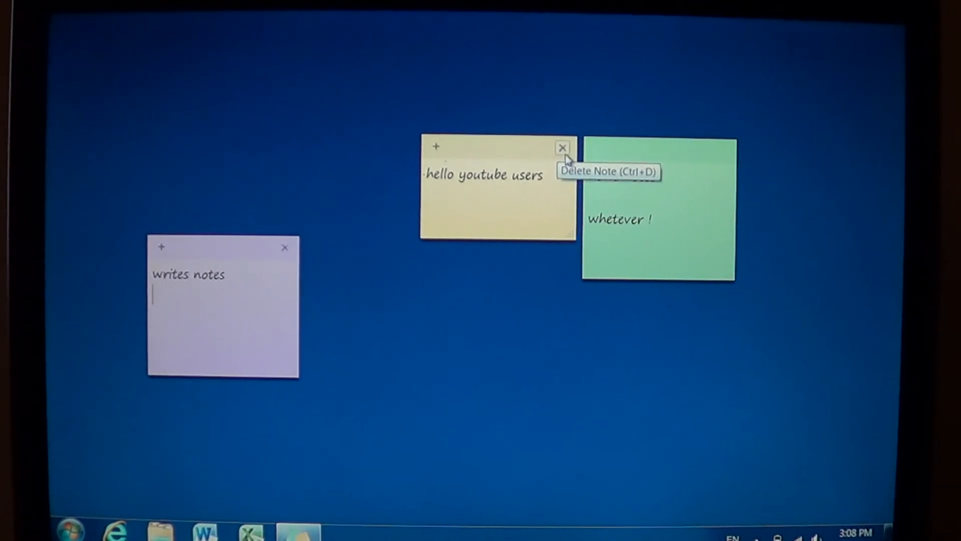
click(562, 147)
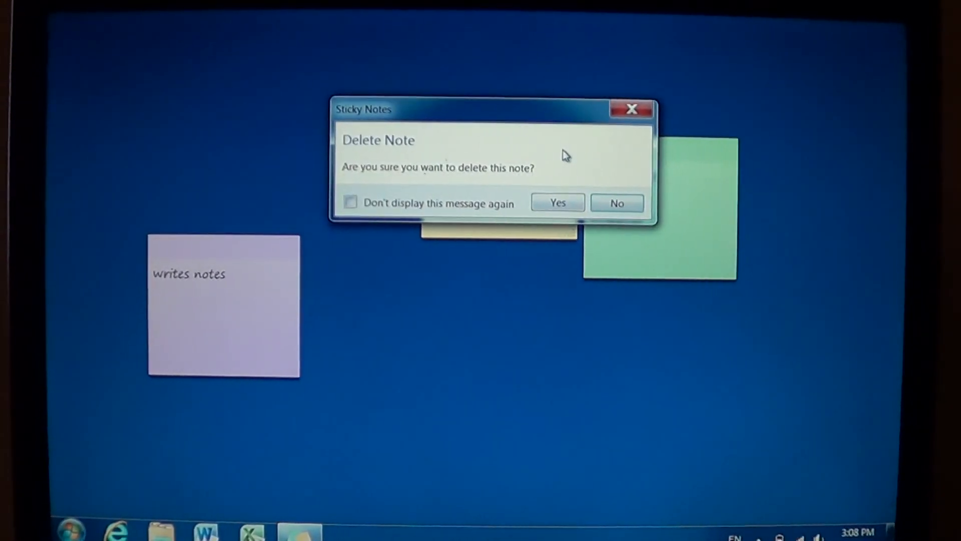